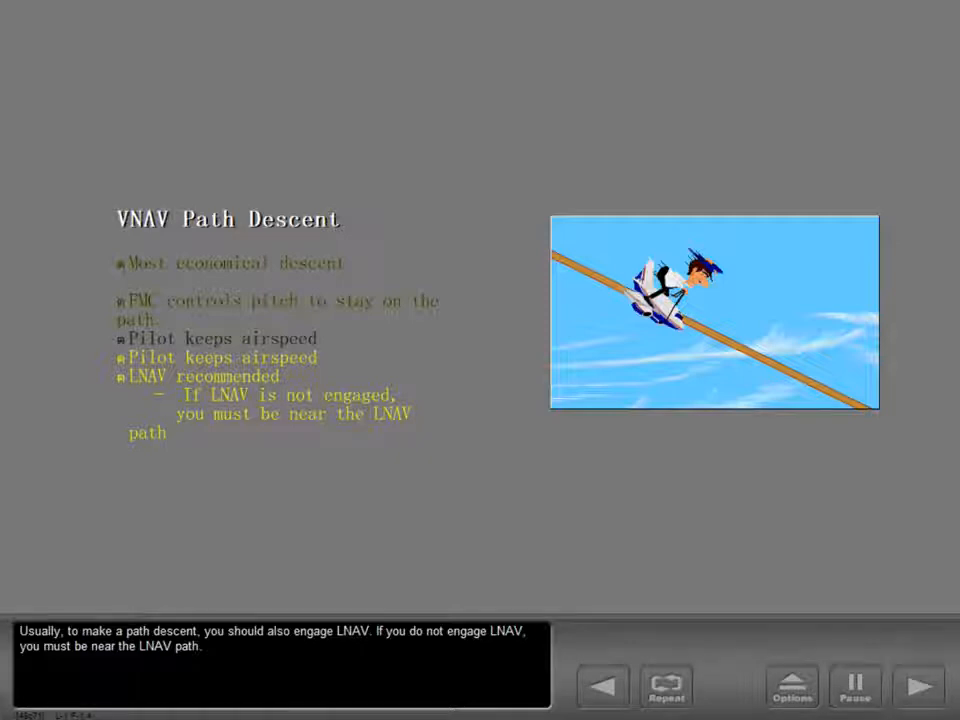
# Step: Advance the lesson from the VNAV Path Descent overview toward the descent page walkthrough
pyautogui.click(856, 686)
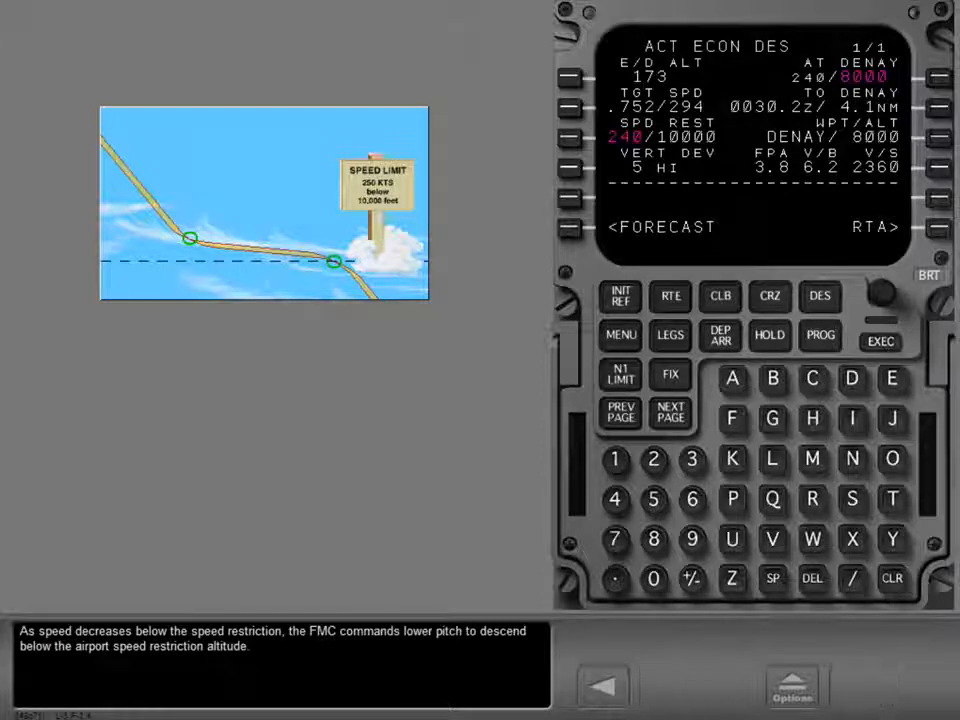
# Step: Advance to the ACT ECON DES page where SPD REST 240/10000 is highlighted
pyautogui.click(916, 686)
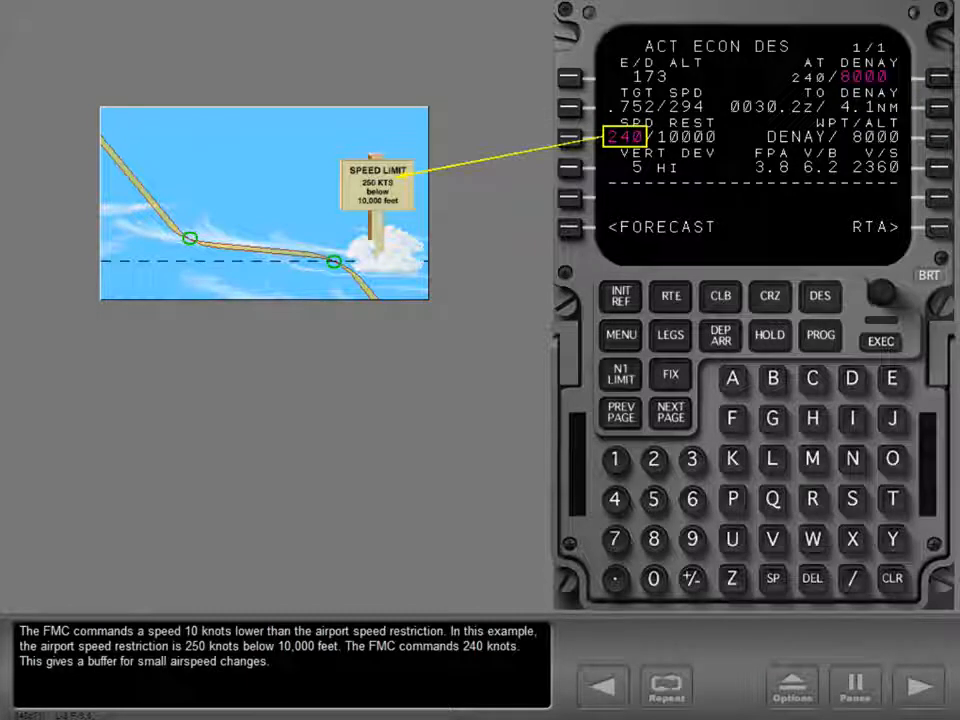